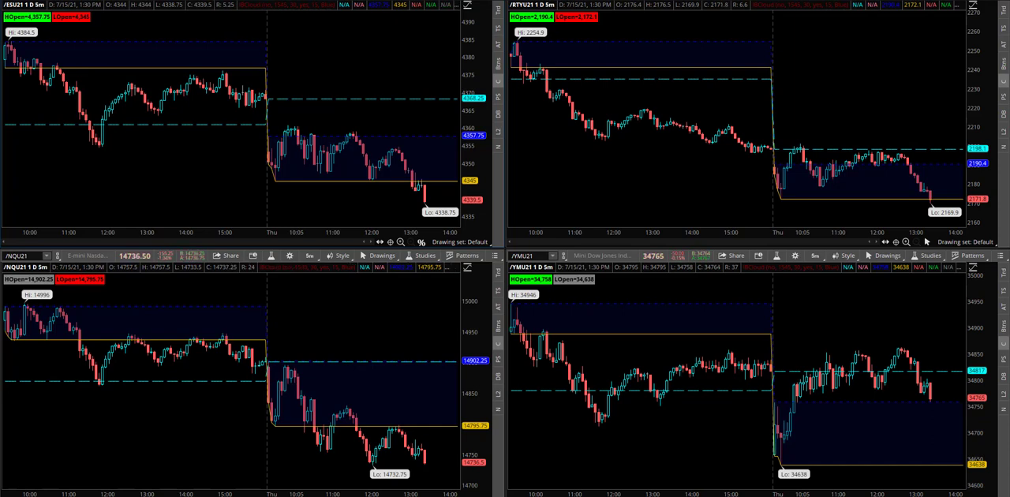
pyautogui.moveTo(691, 60)
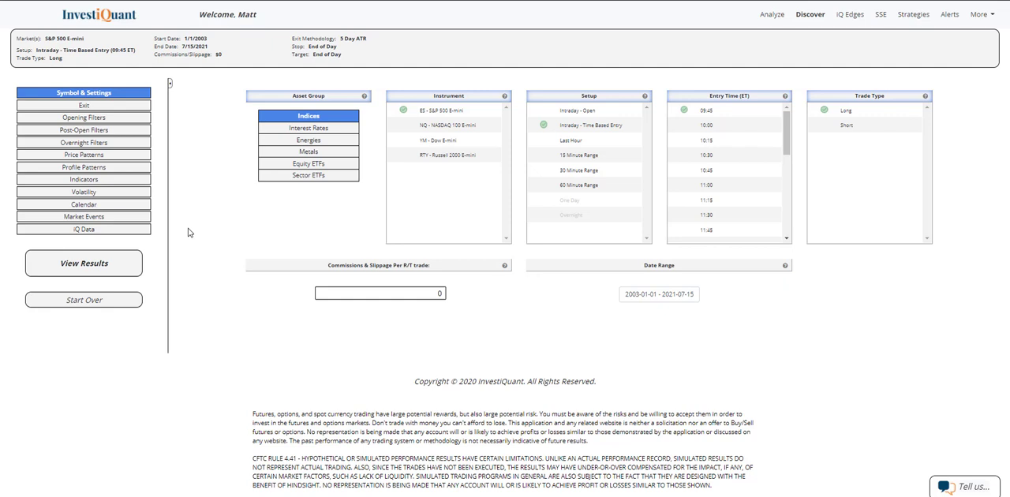
pyautogui.moveTo(202, 224)
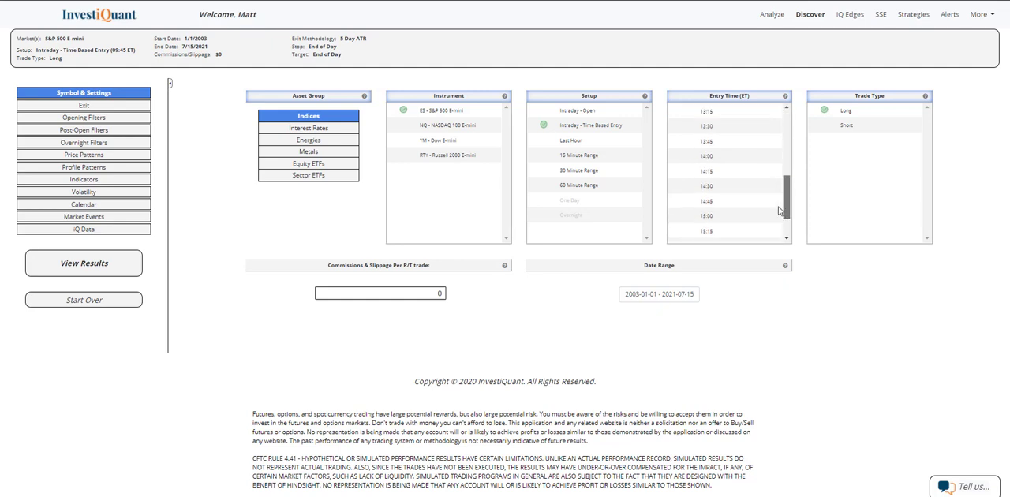
# - Choose 15:15 as the time-based long entry for the four index futures
pyautogui.scroll(-3)
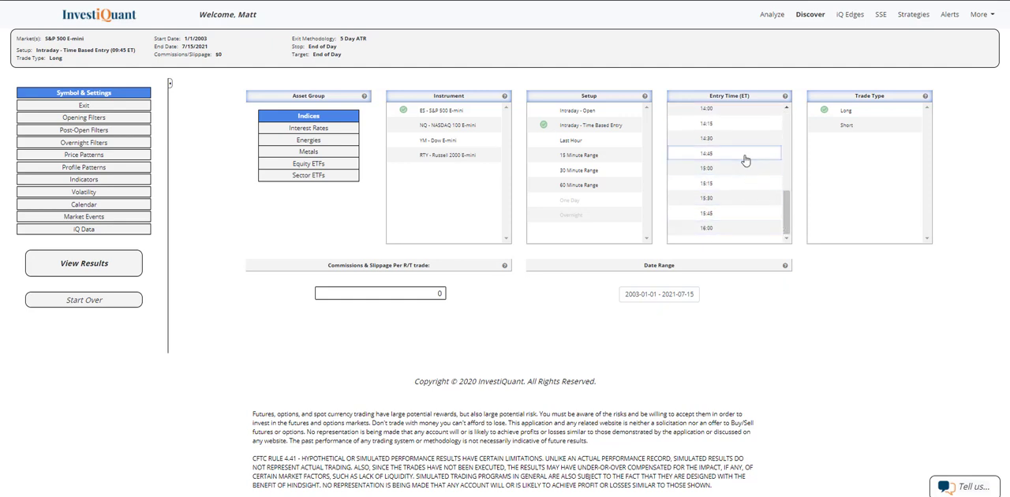
pyautogui.moveTo(752, 190)
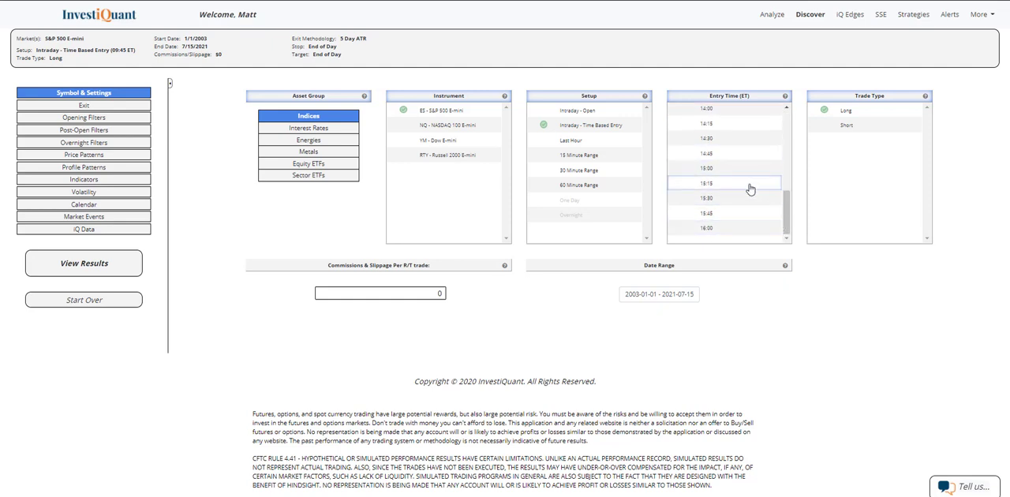
pyautogui.click(707, 183)
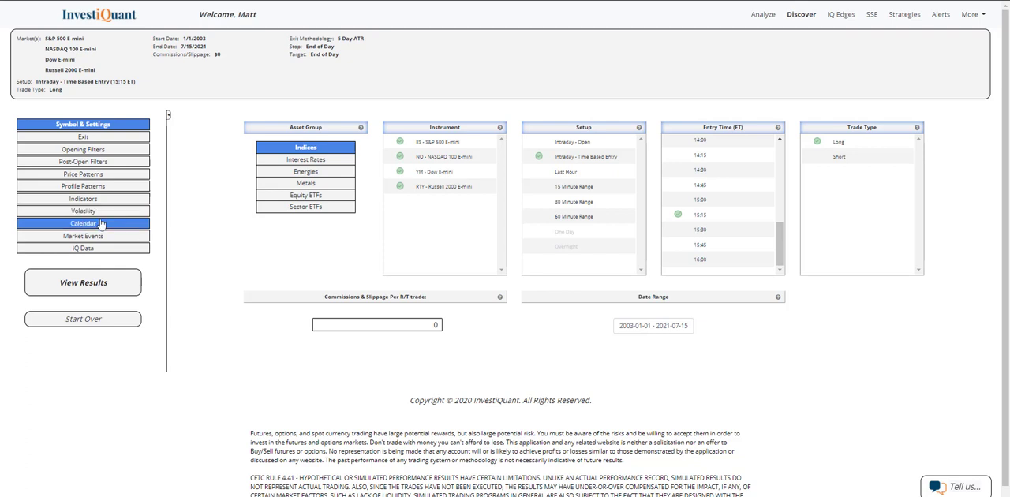
# - Add a Calendar filter including only July in the Month panel
pyautogui.click(82, 224)
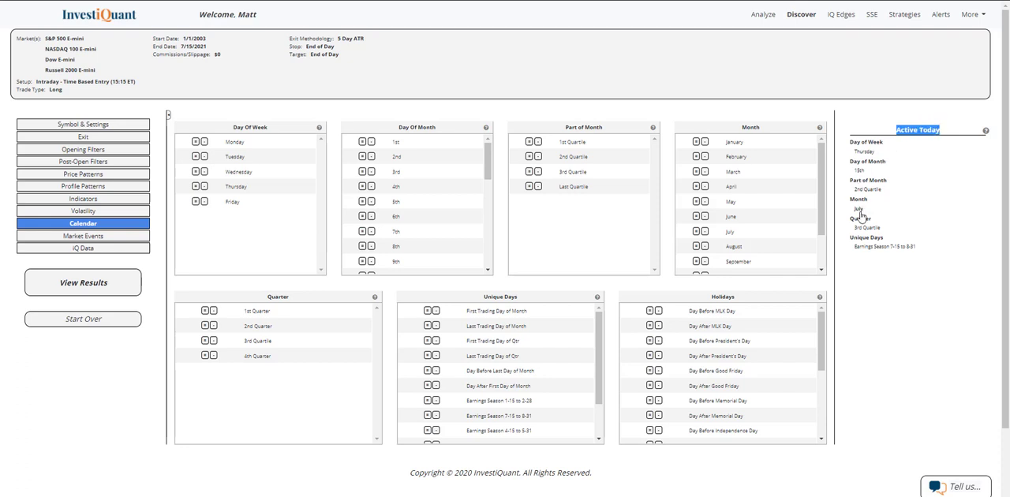
pyautogui.click(695, 231)
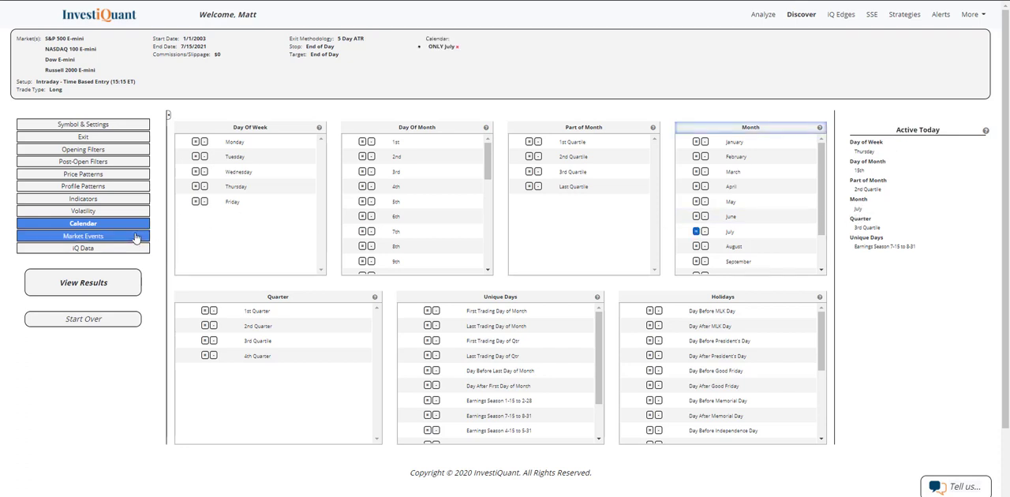
# - Add a Market Events filter for the Day Before Options Expiration
pyautogui.click(82, 235)
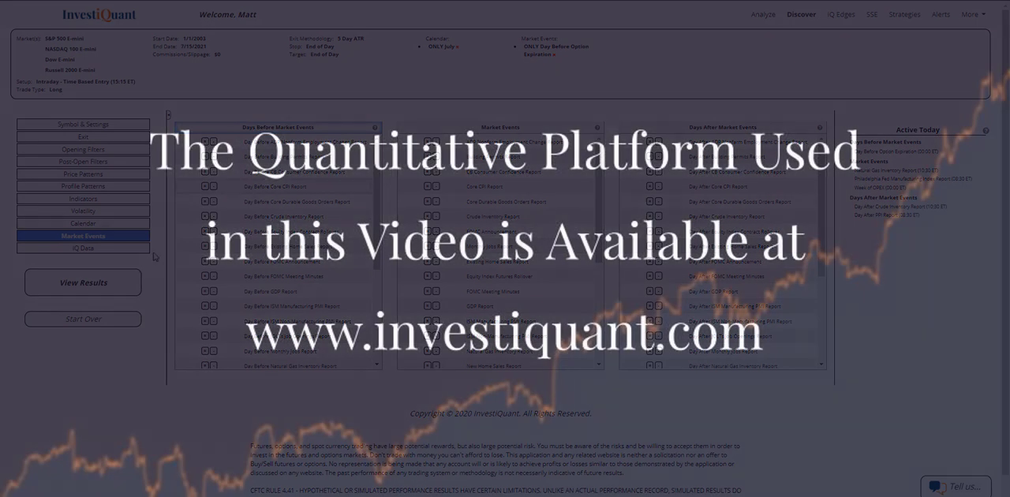
# - Run the backtest via View Results to show equity curves and per-instrument statistics
pyautogui.click(82, 282)
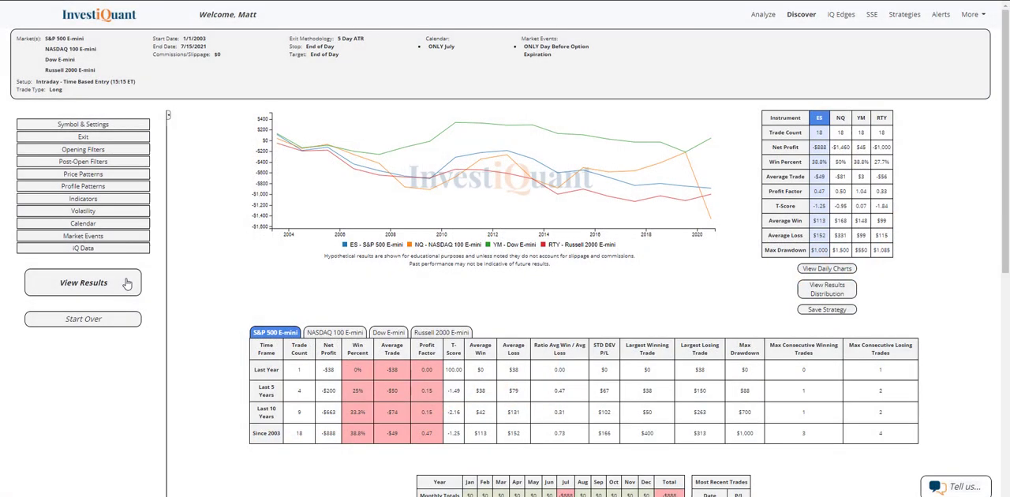